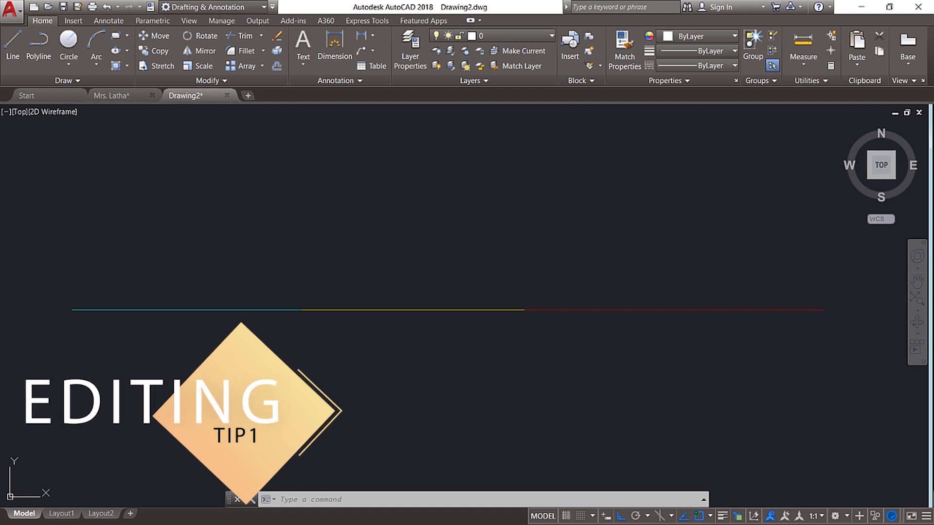
mouse_move(242, 309)
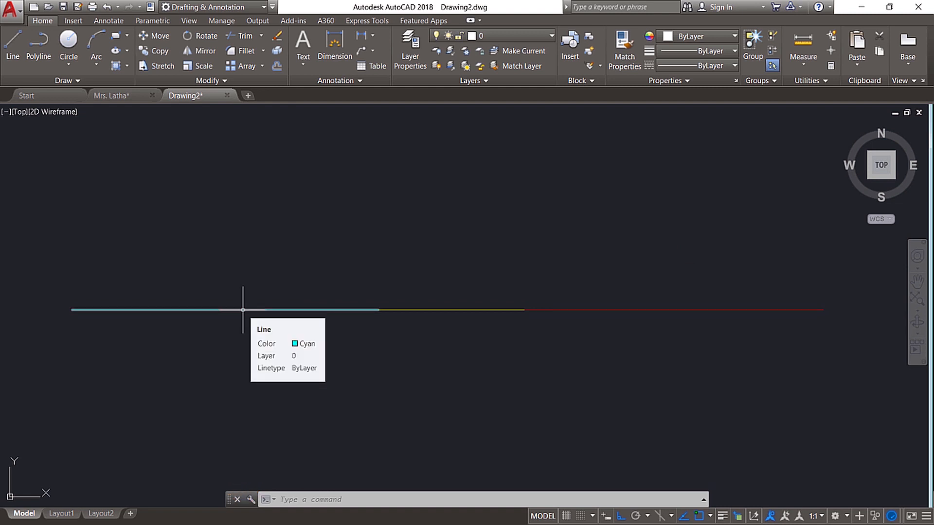
- Run OVERKILL on the three overlapping coloured lines and confirm deleting the duplicates
key(Escape)
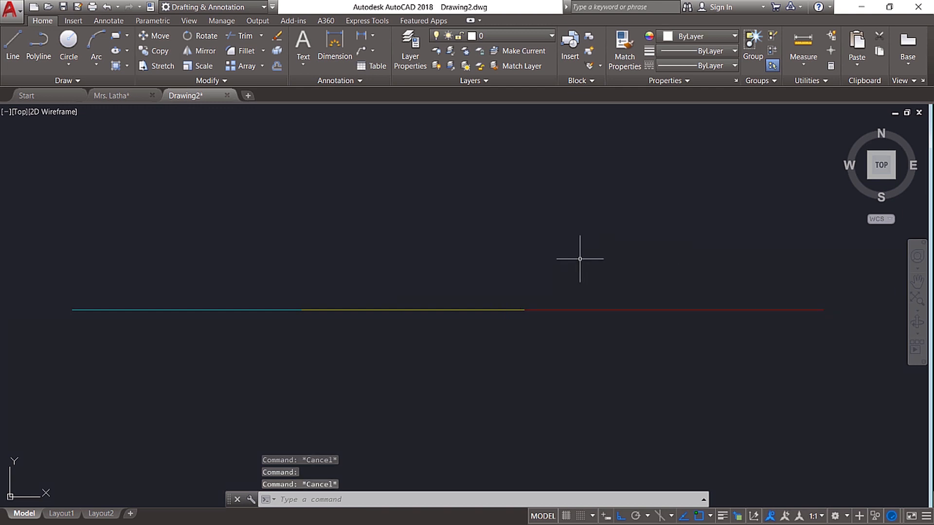
mouse_move(535, 248)
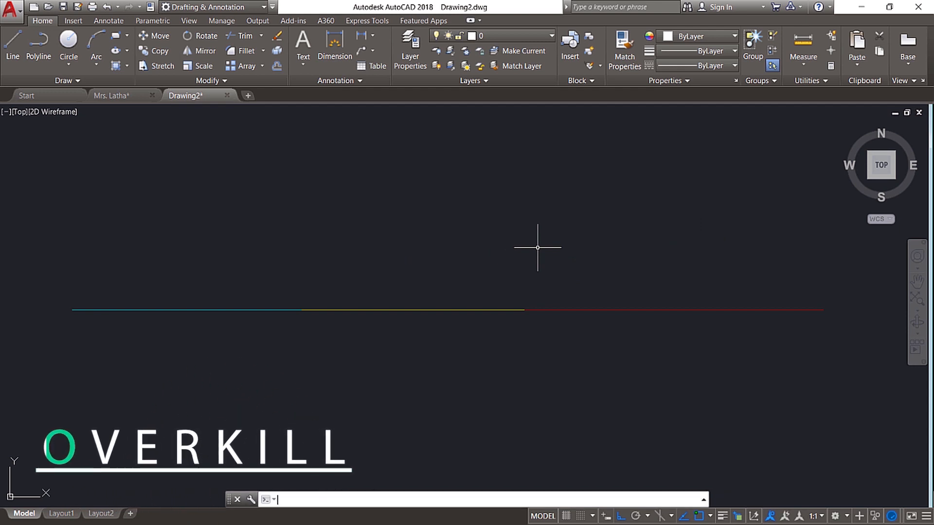
text(OVERK)
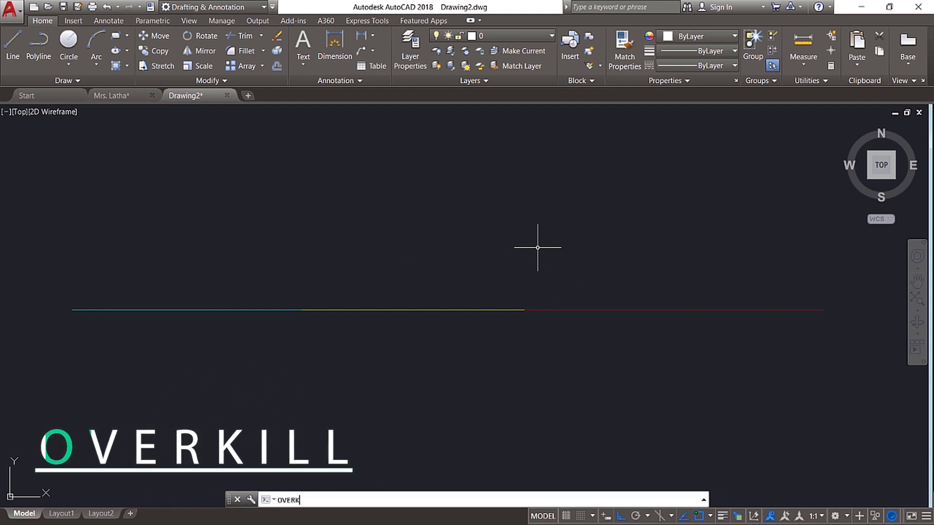
key(Return)
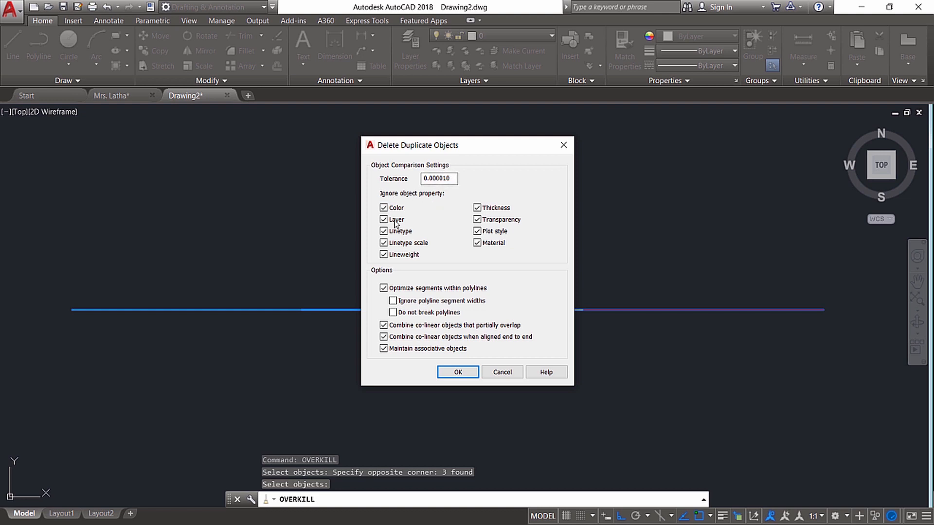
mouse_move(472, 325)
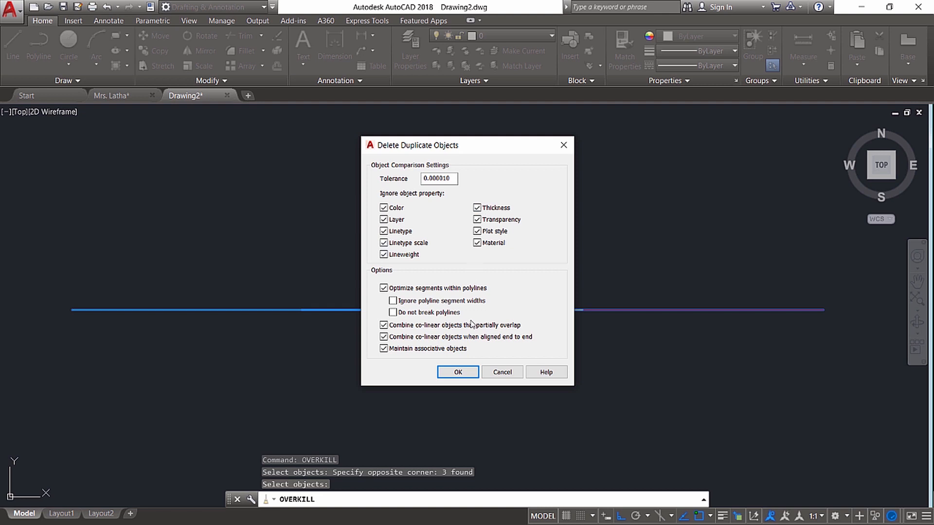
click(458, 372)
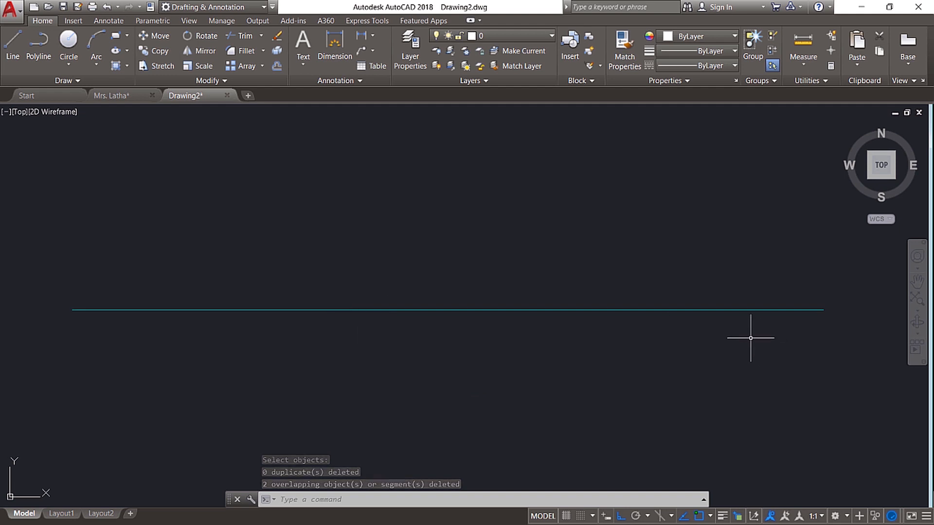
mouse_move(602, 381)
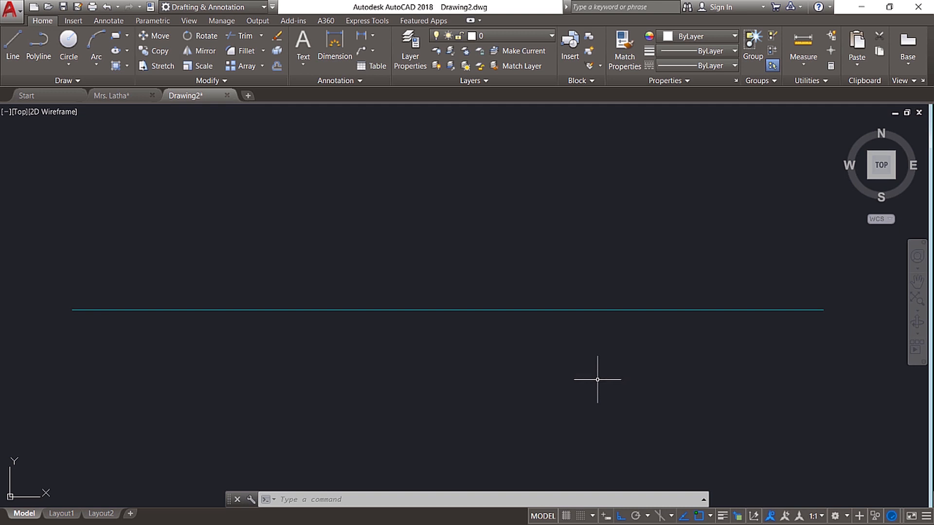
mouse_move(272, 316)
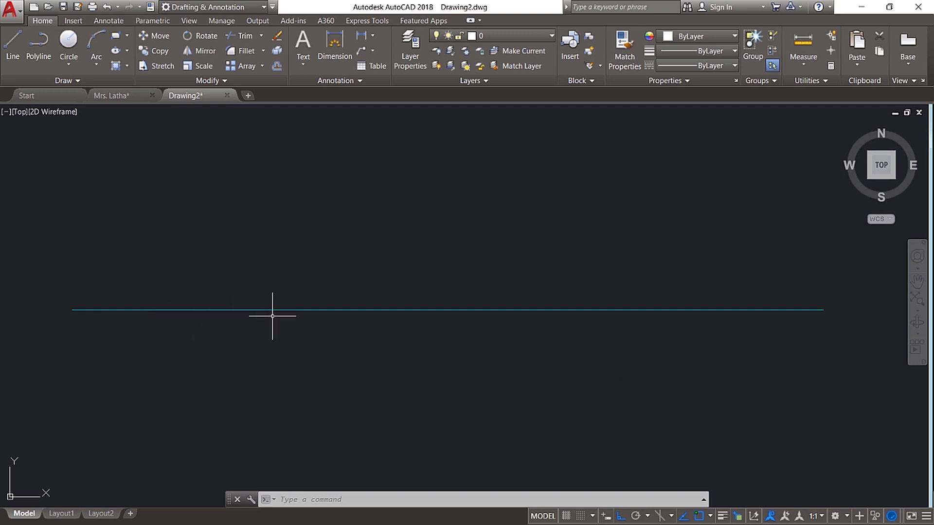
mouse_move(269, 282)
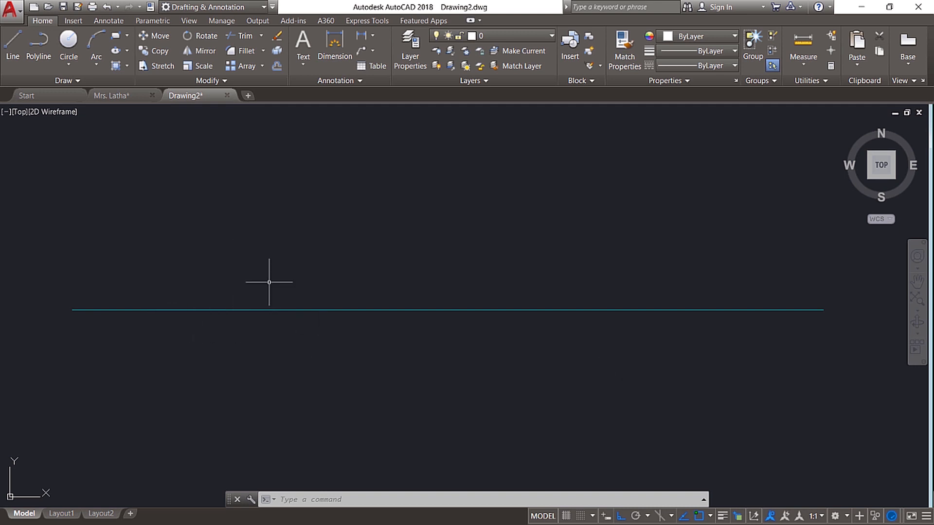
mouse_move(144, 300)
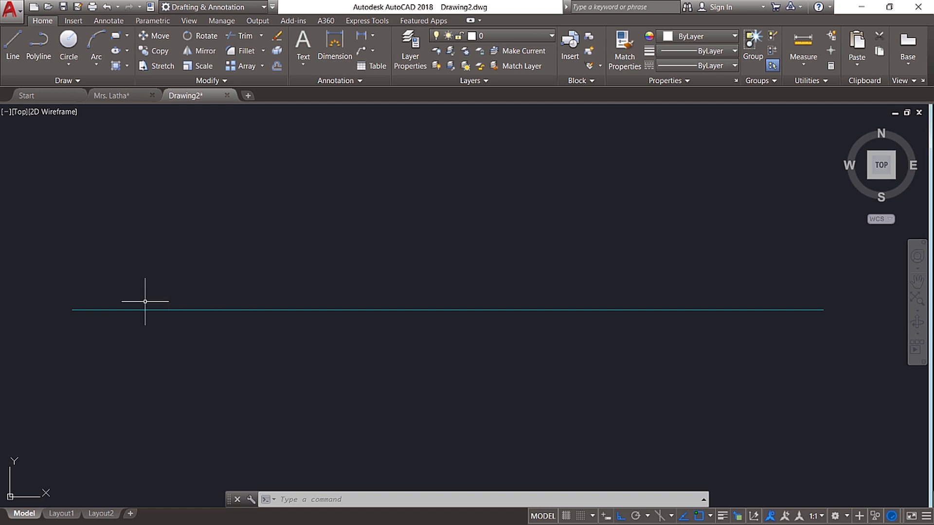
- Switch to the house floor plan and run OVERKILL across the whole plan, confirming the deletion
click(110, 96)
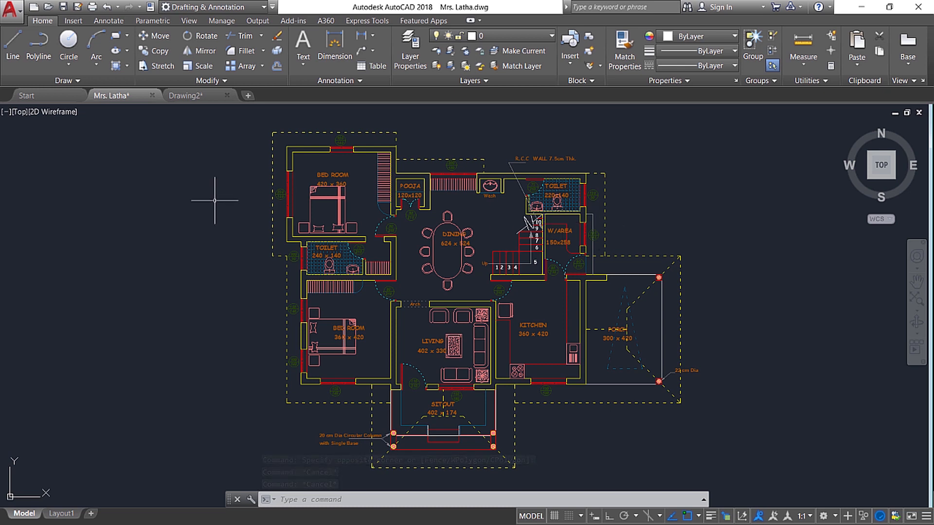
mouse_move(228, 109)
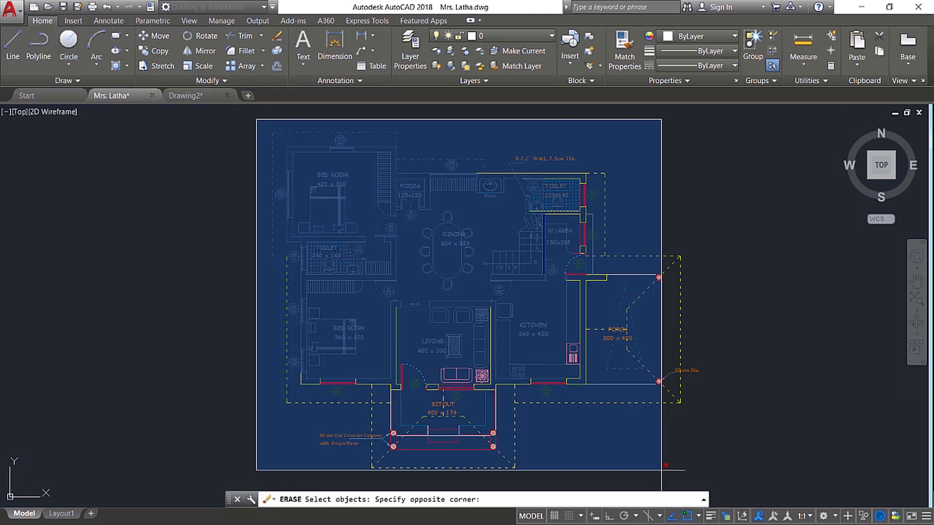
click(704, 470)
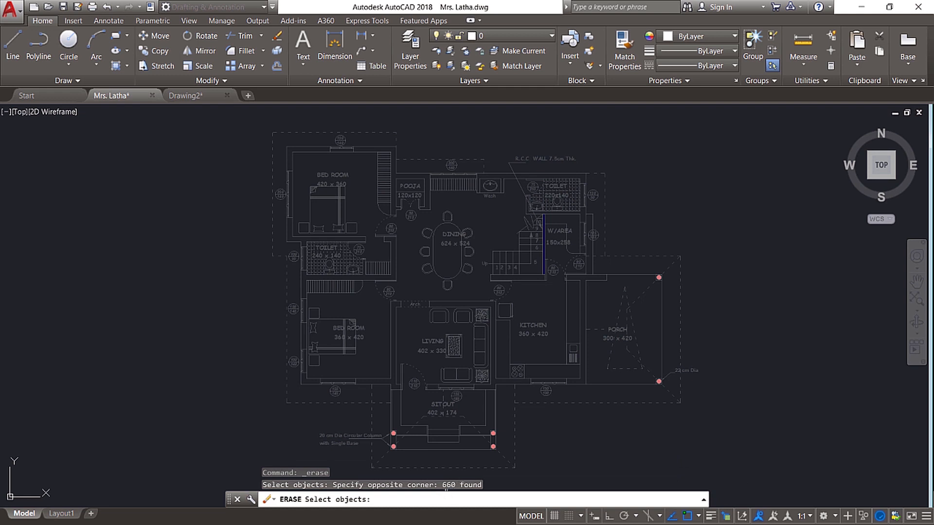
mouse_move(452, 492)
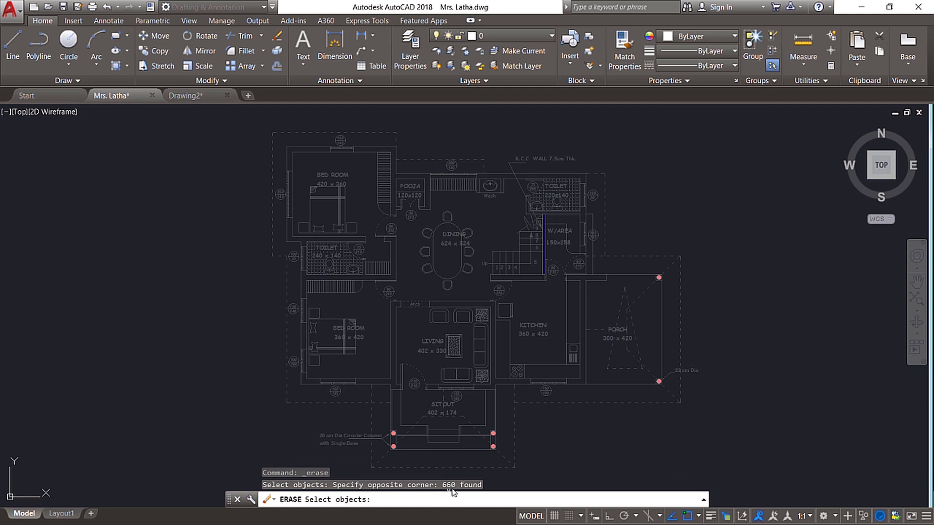
key(Escape)
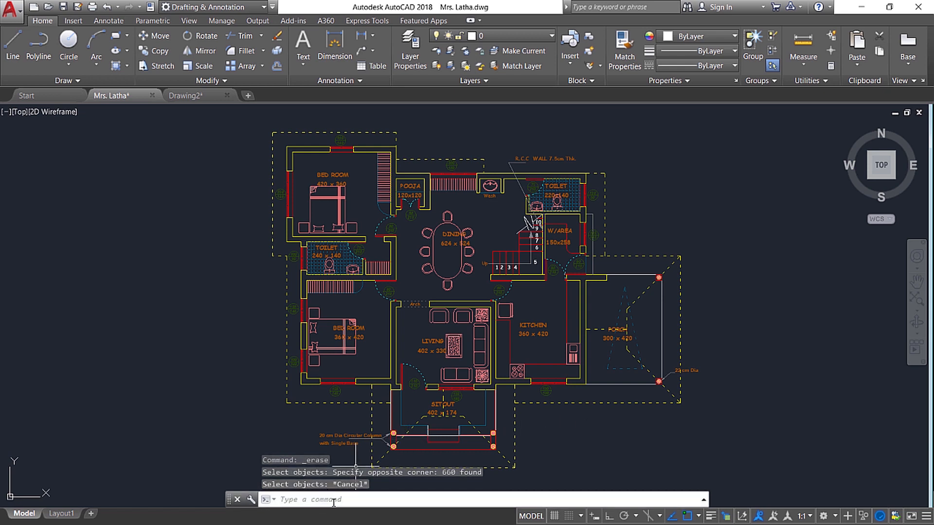
text(OVERKILL Select objects:)
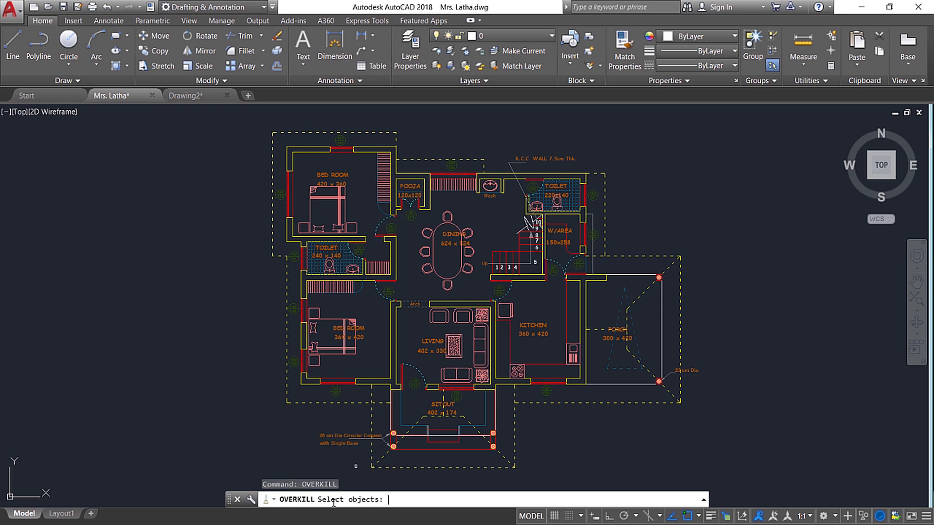
click(253, 128)
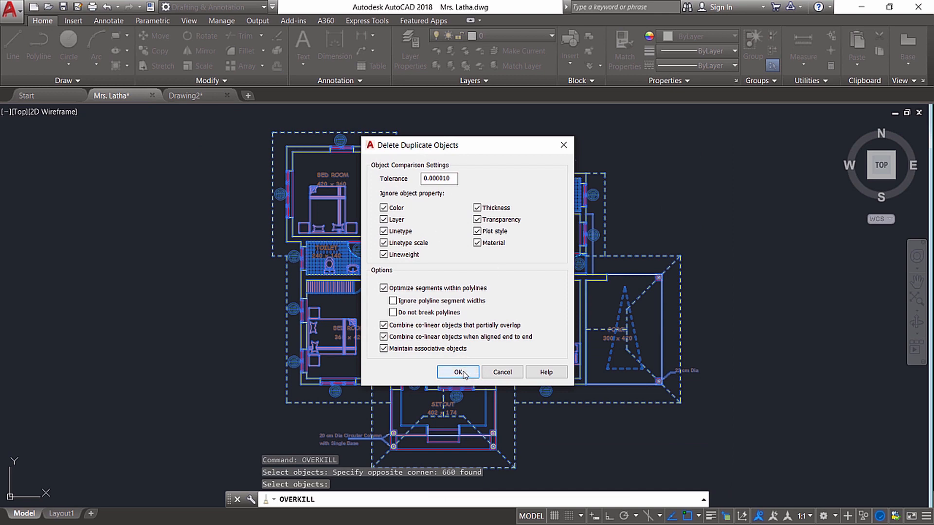
click(458, 372)
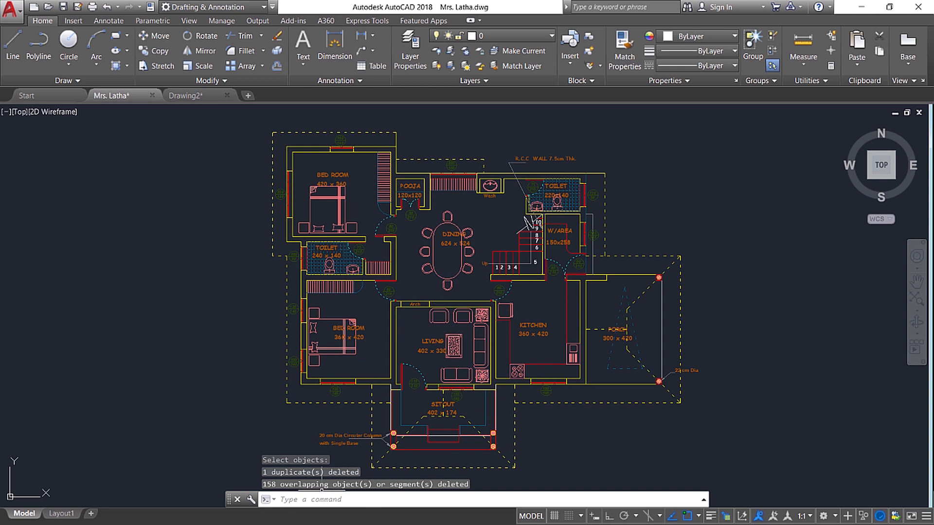
mouse_move(687, 338)
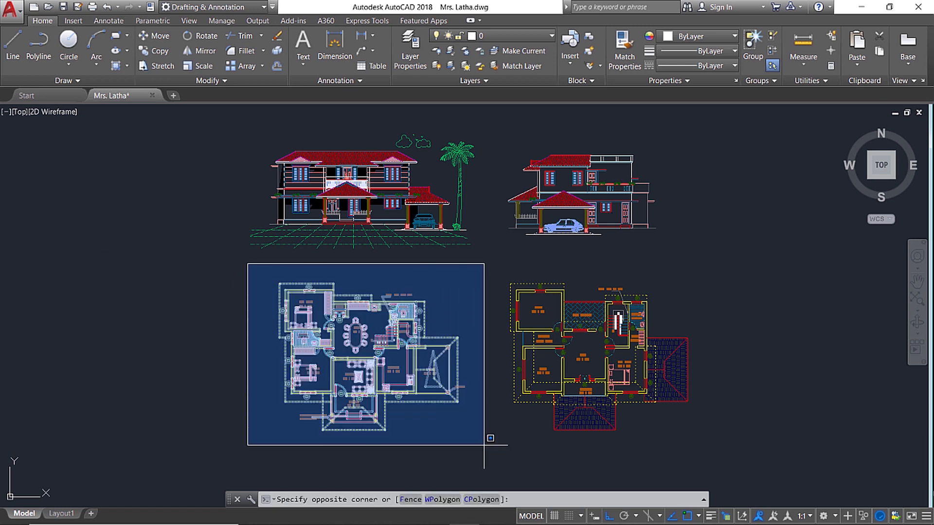
- Select the left ground floor plan and start Copy with Base Point (Ctrl+Shift+C)
click(489, 439)
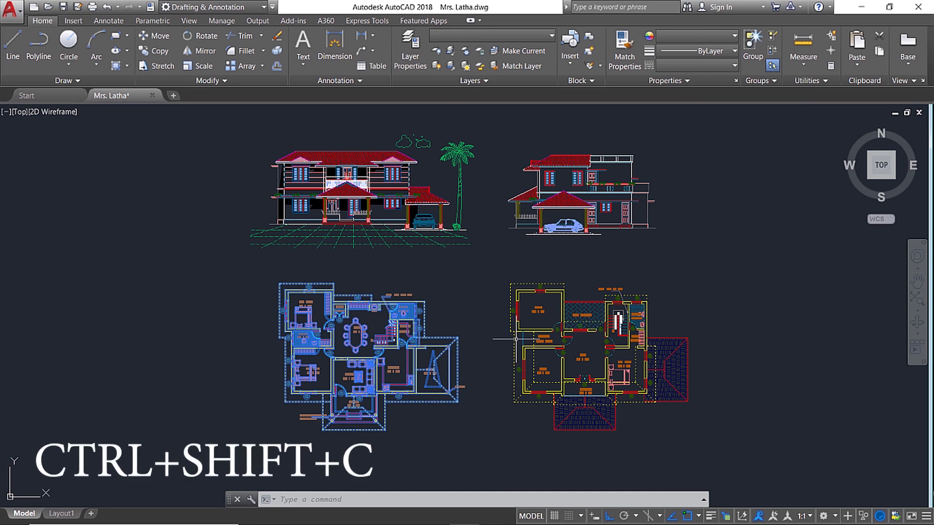
key(ctrl+shift+c)
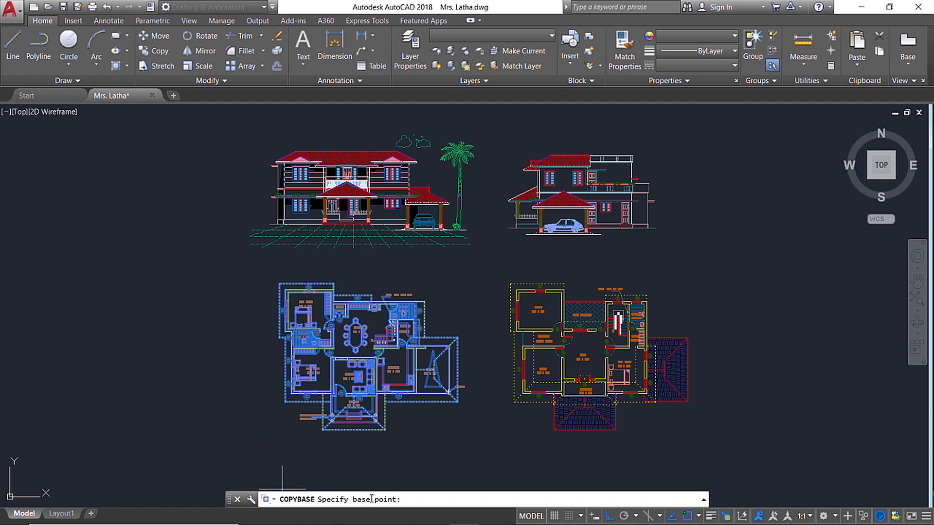
mouse_move(236, 293)
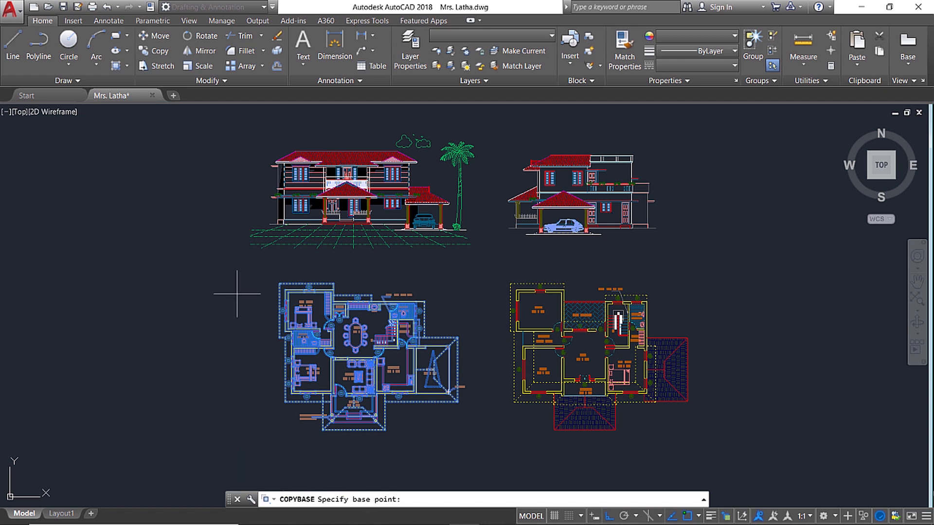
mouse_move(280, 285)
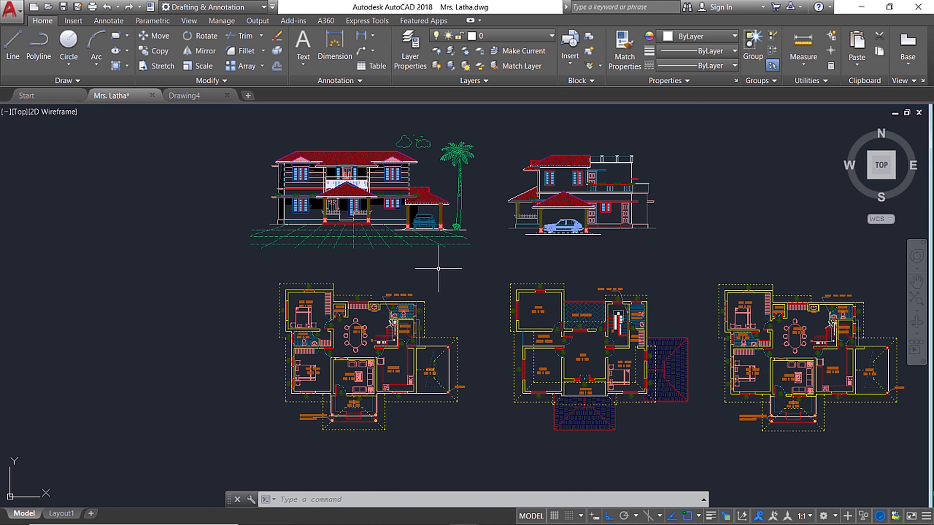
mouse_move(279, 275)
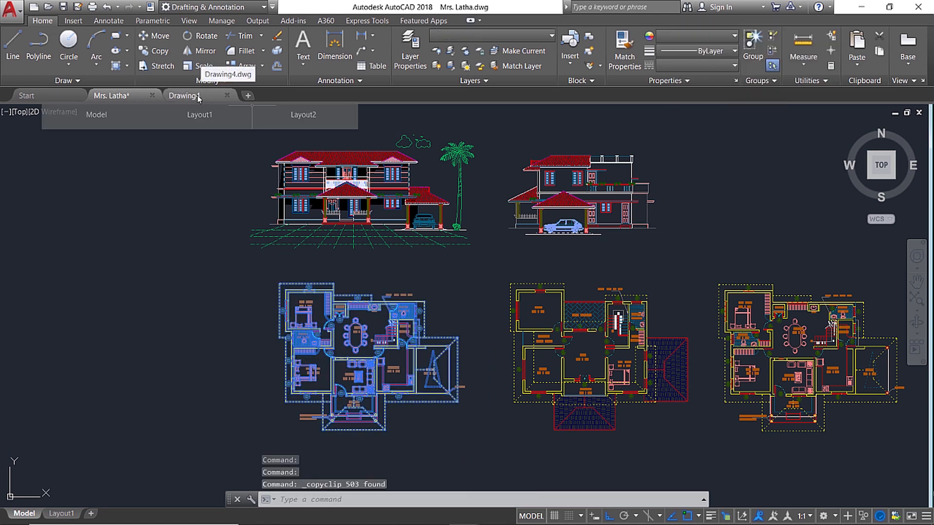
mouse_move(458, 312)
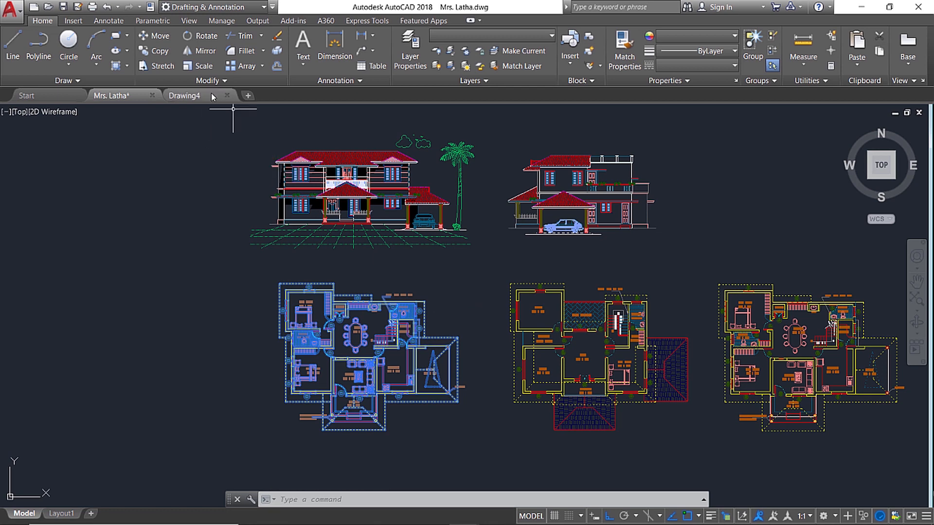
- Switch to the new blank Drawing4 to paste the ground floor plan
click(184, 96)
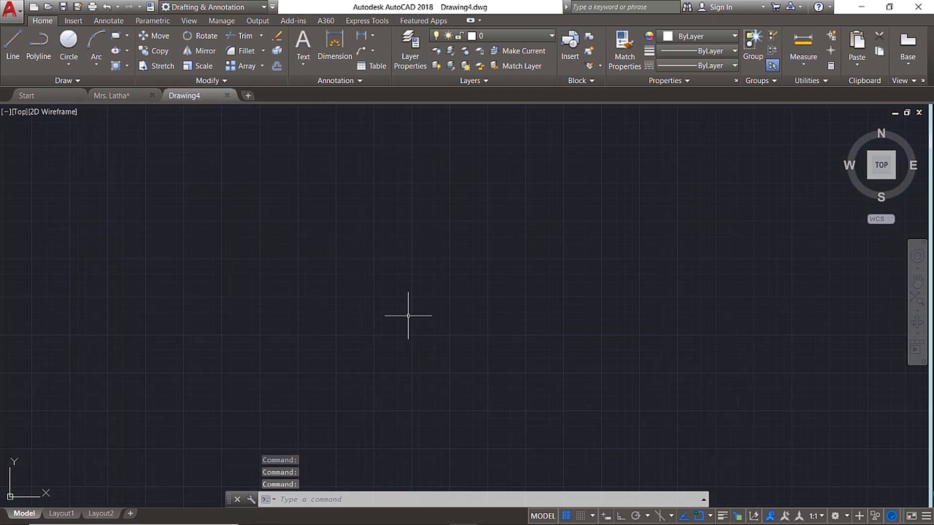
mouse_move(410, 314)
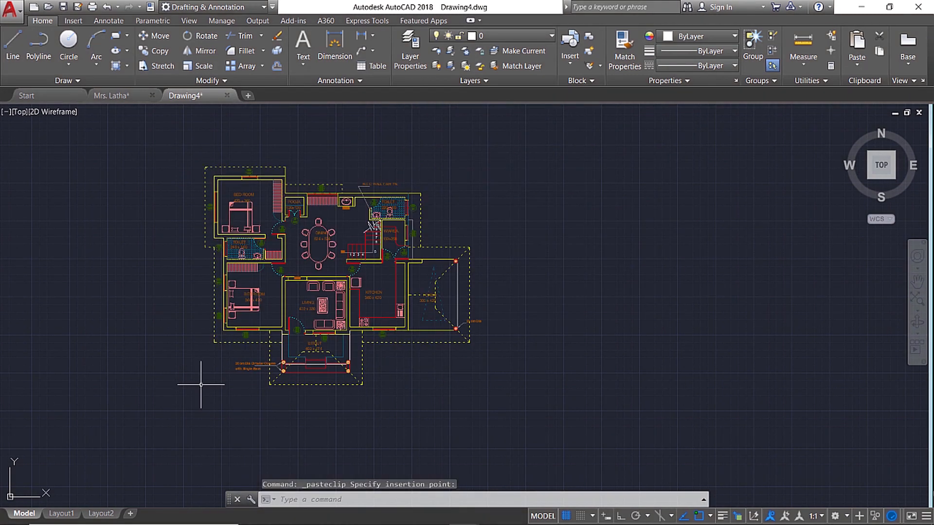
mouse_move(482, 237)
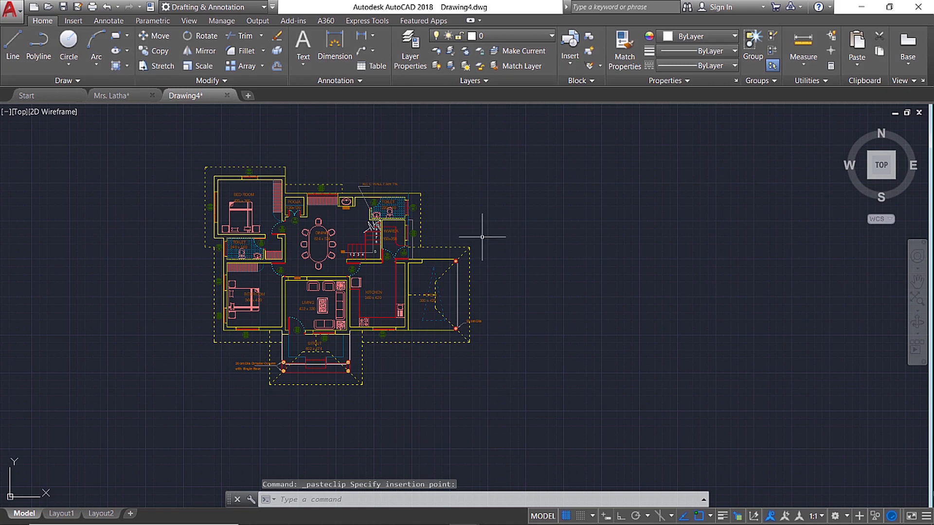
mouse_move(111, 95)
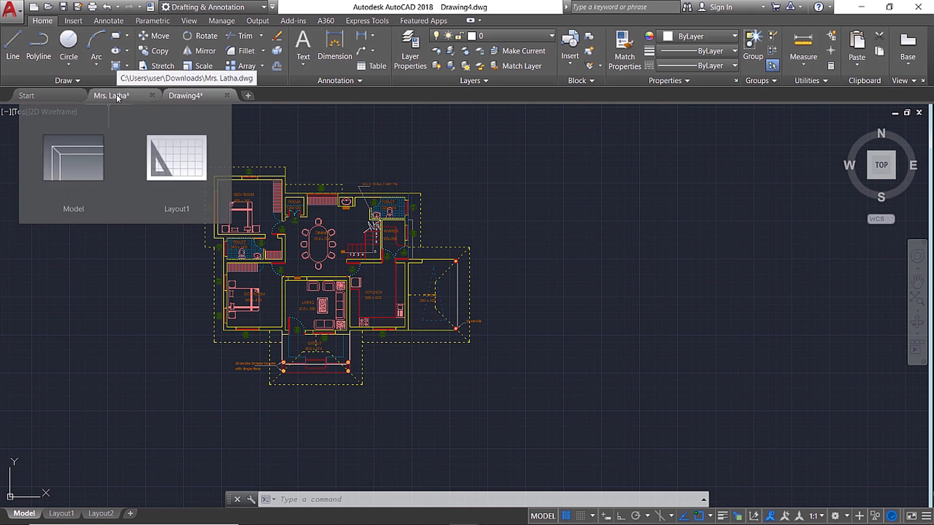
- Return to Mrs. Latha.dwg and copy the upper floor plan with a base point
click(110, 95)
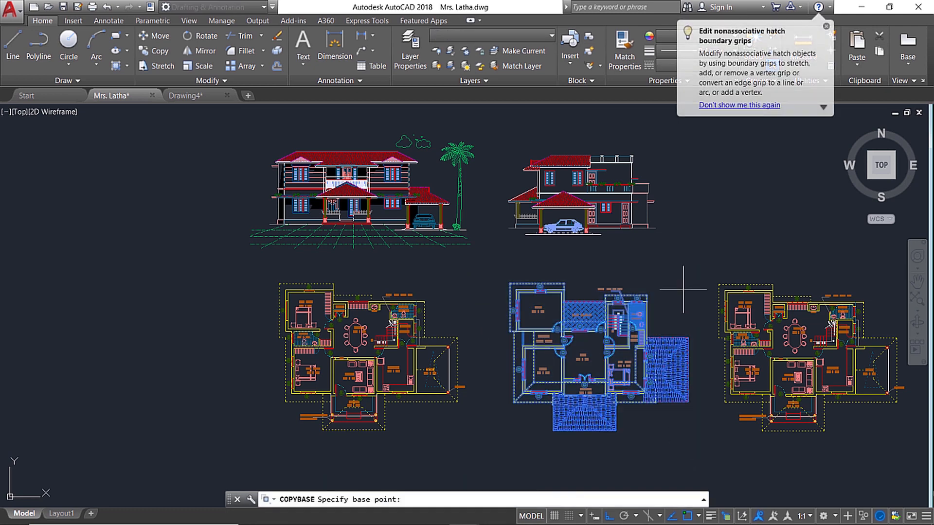
click(824, 26)
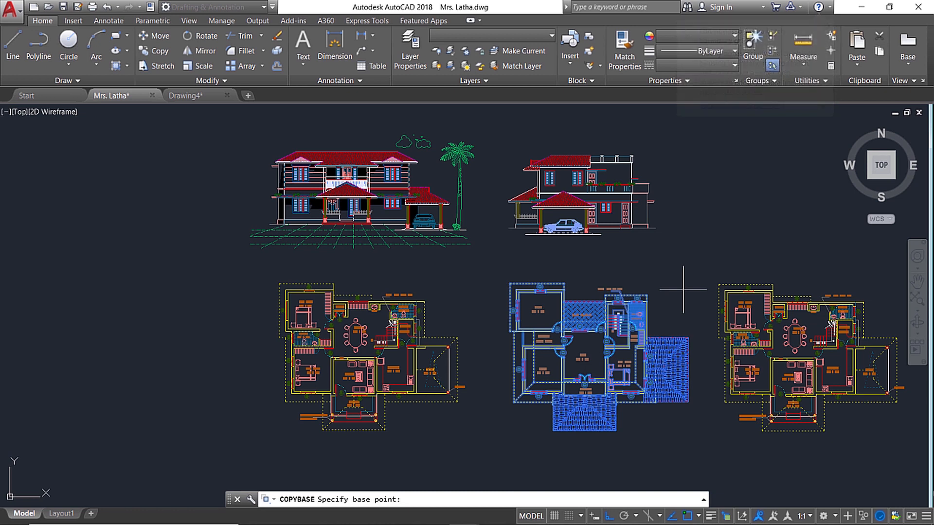
mouse_move(267, 283)
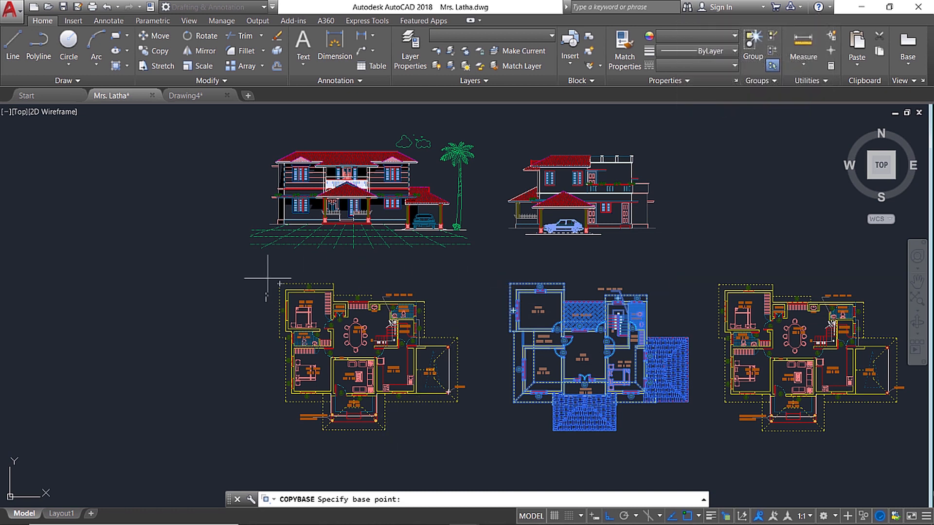
mouse_move(280, 280)
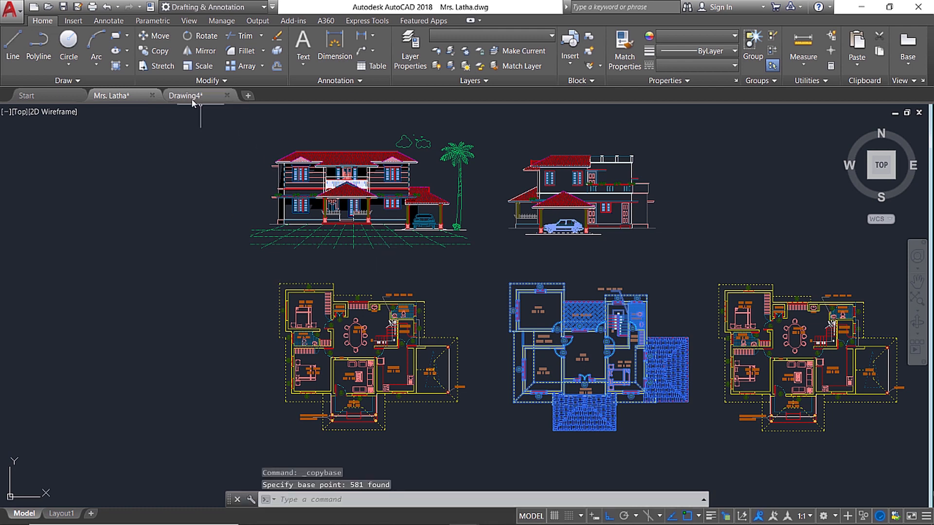
- Switch to Drawing4 to paste the upper floor plan beside the ground floor plan
click(187, 95)
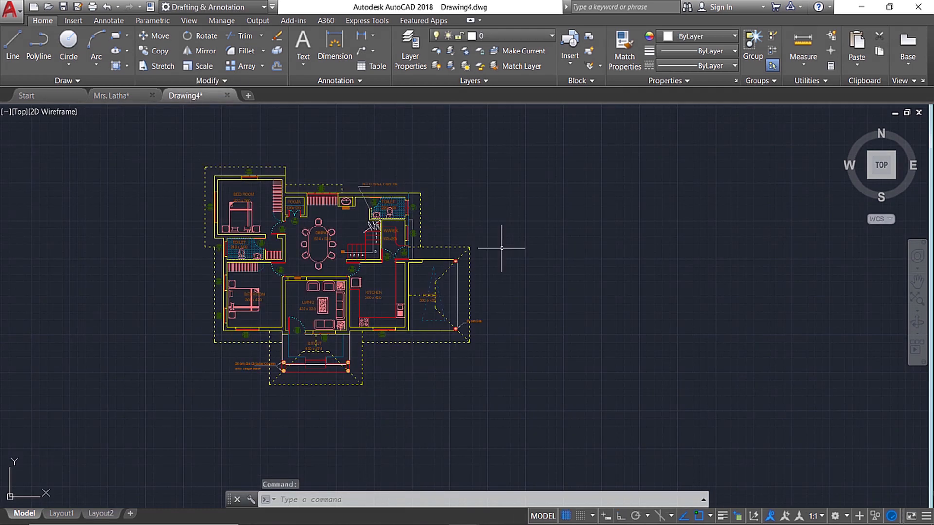
mouse_move(543, 268)
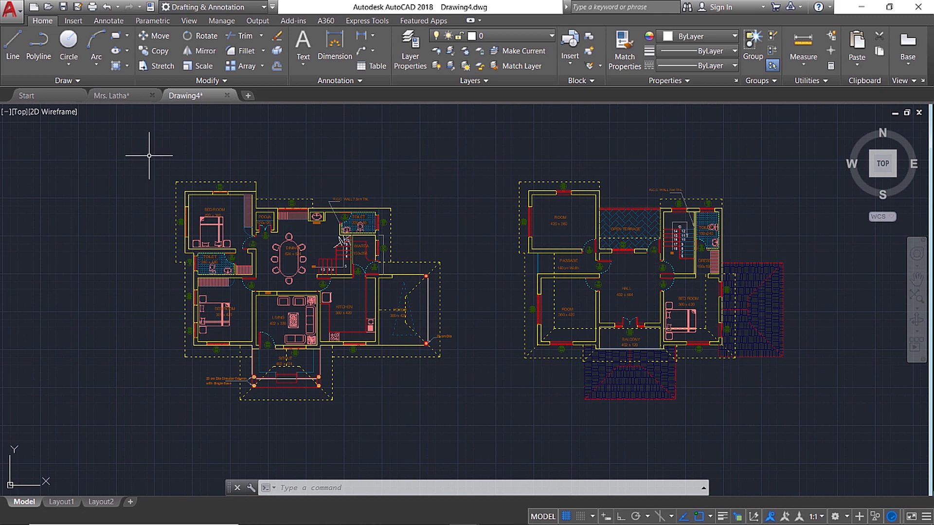
mouse_move(498, 195)
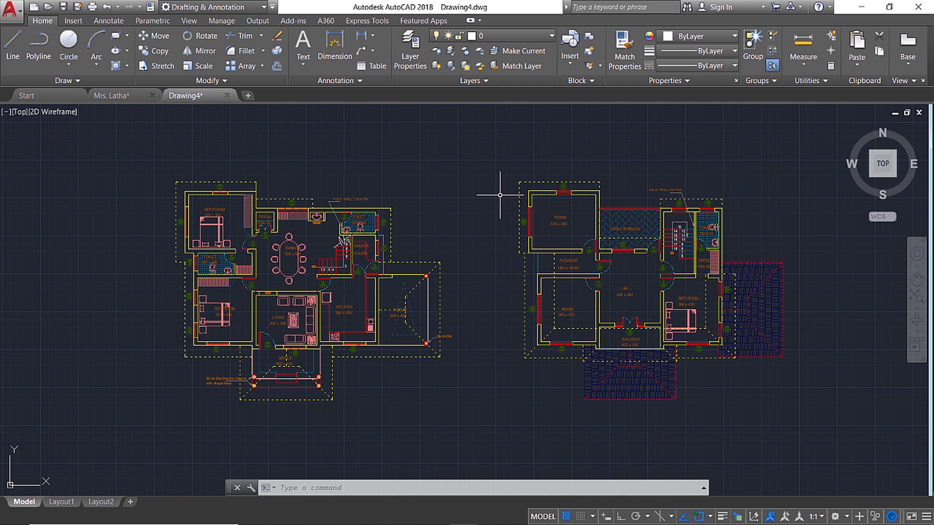
mouse_move(797, 404)
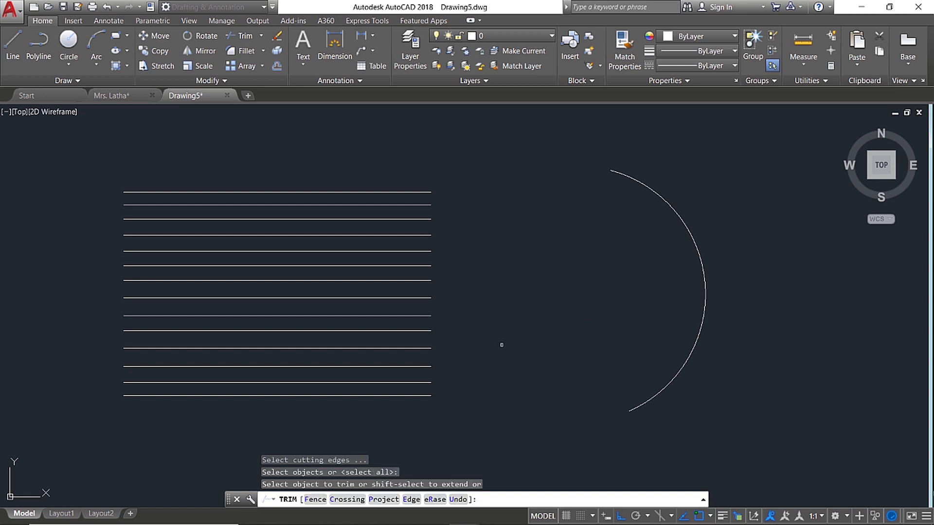
mouse_move(385, 168)
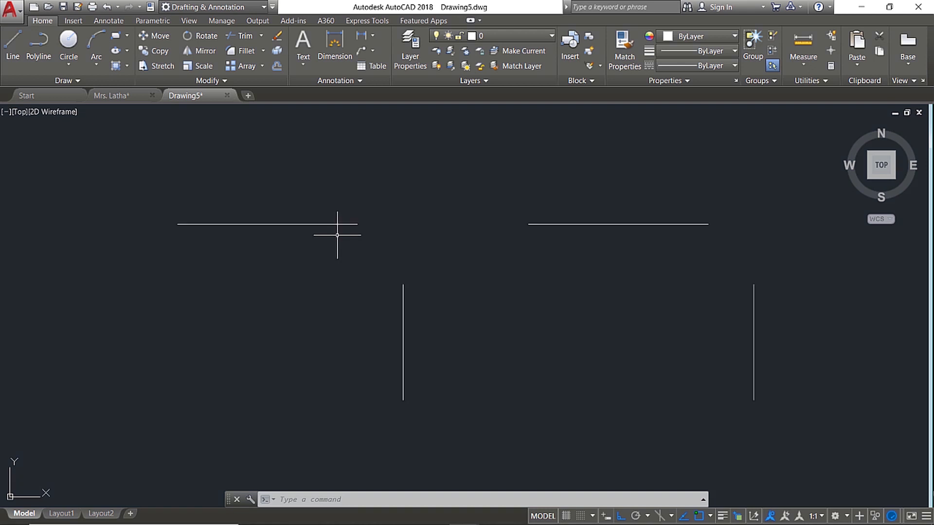
mouse_move(495, 238)
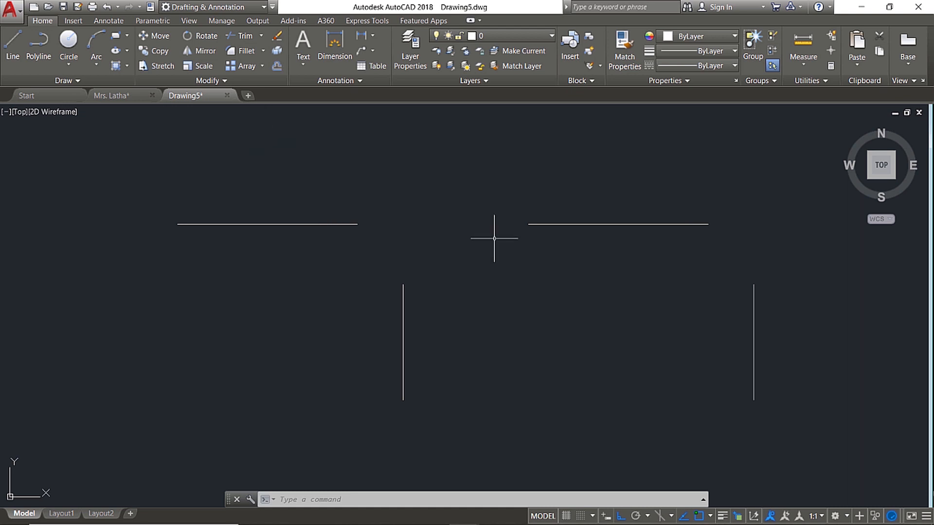
mouse_move(482, 219)
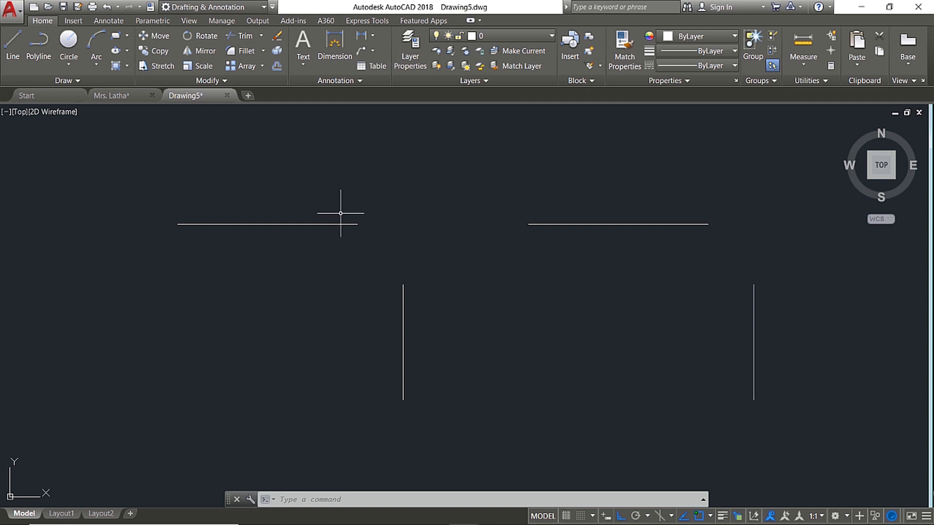
mouse_move(677, 280)
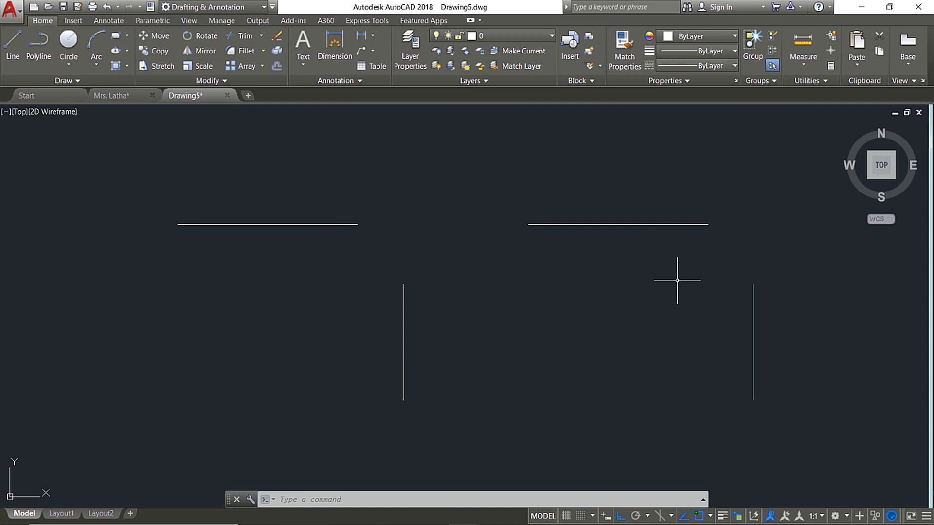
mouse_move(718, 224)
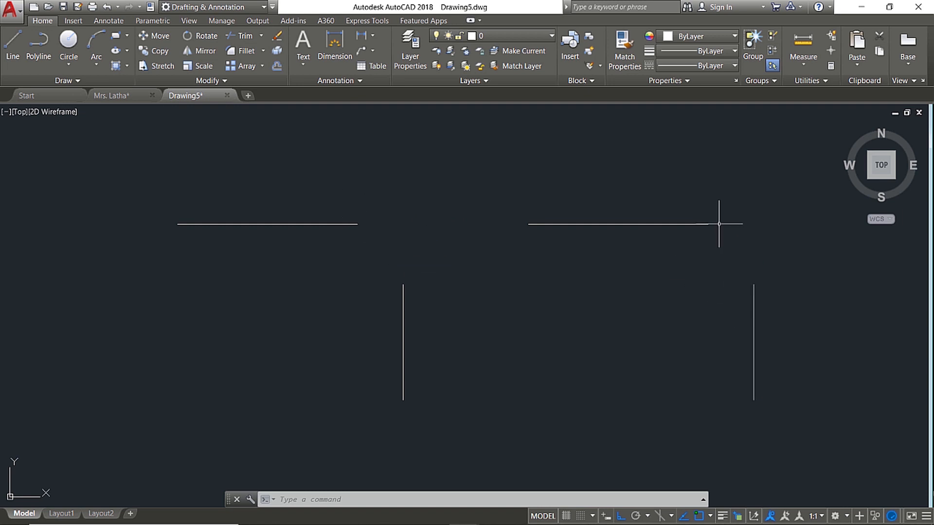
mouse_move(275, 150)
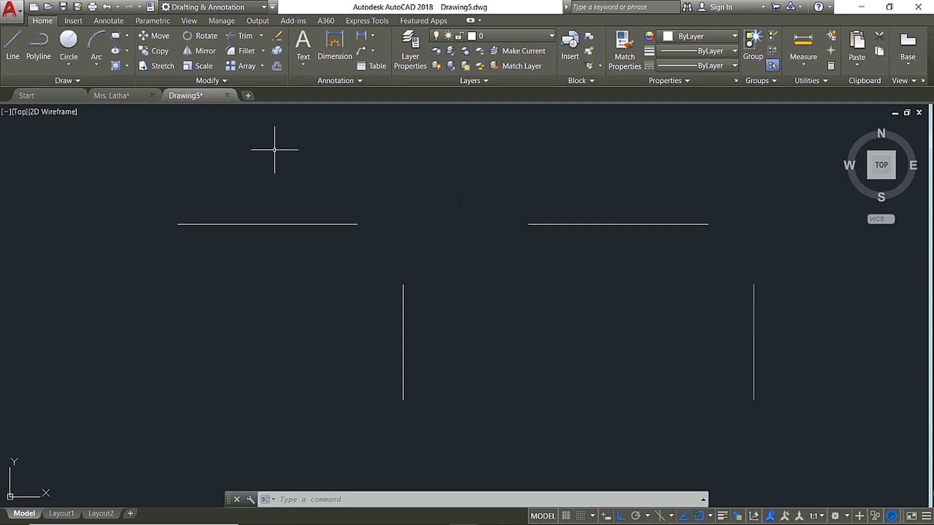
mouse_move(271, 155)
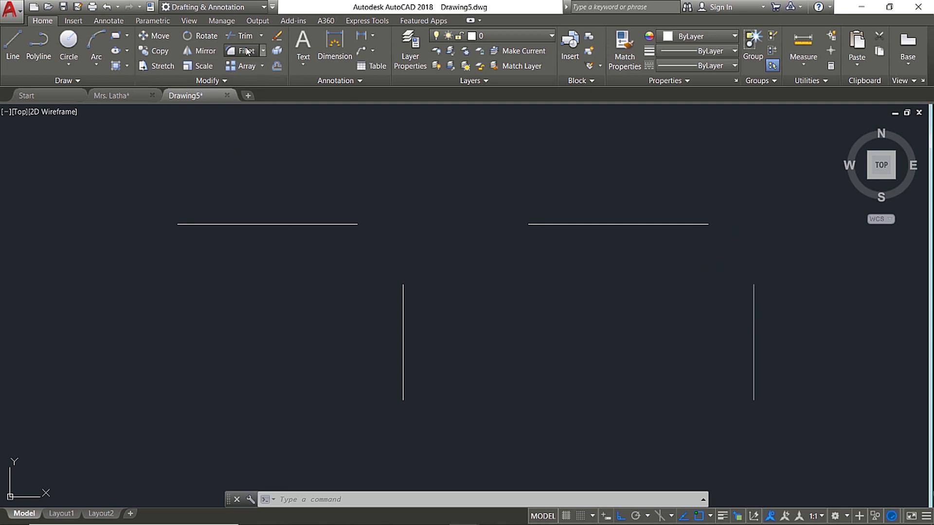
- Join the left horizontal and vertical lines into a sharp corner with Fillet
click(245, 50)
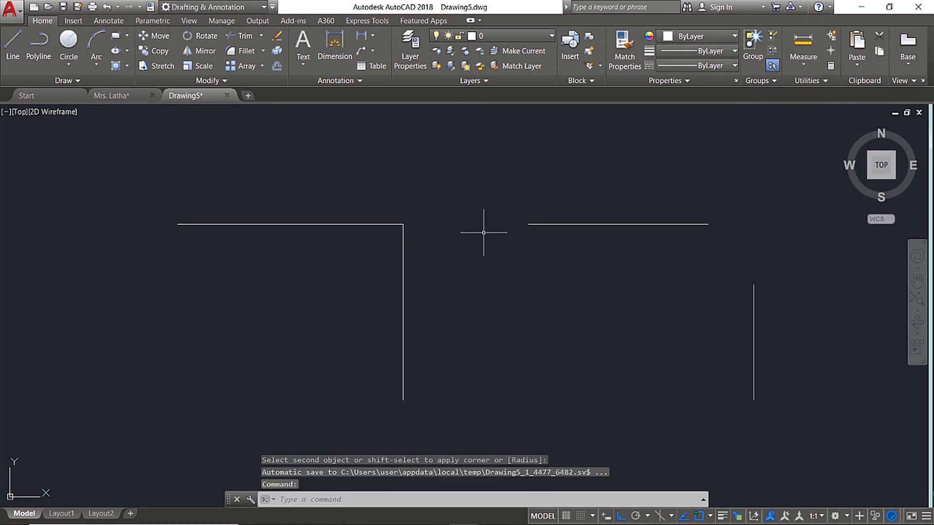
mouse_move(418, 237)
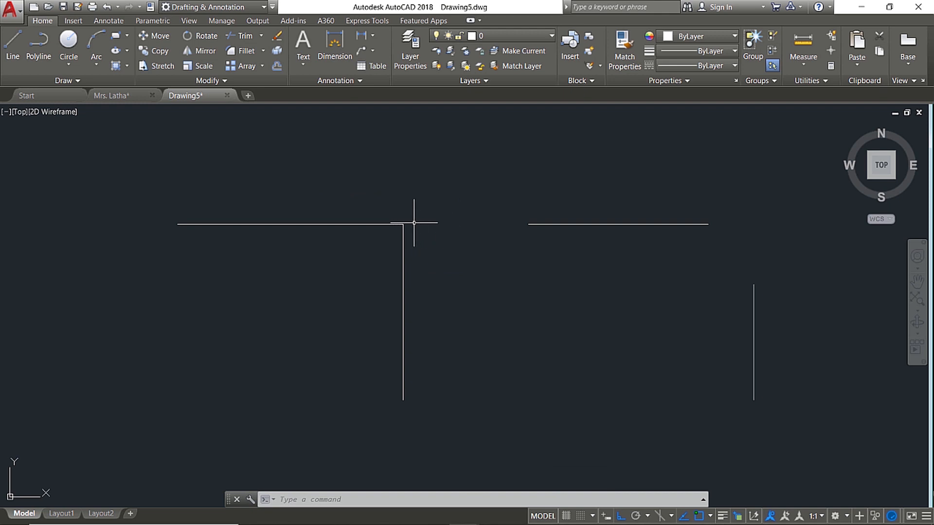
mouse_move(355, 129)
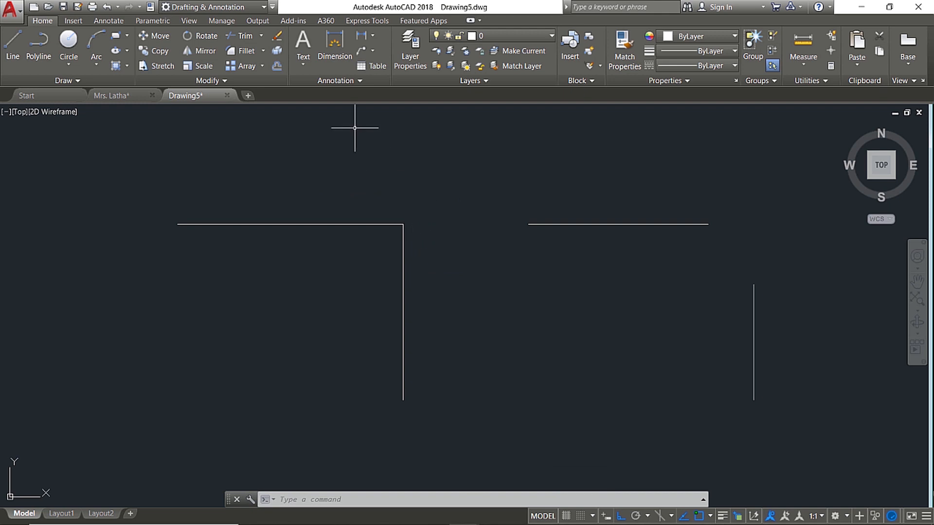
click(262, 50)
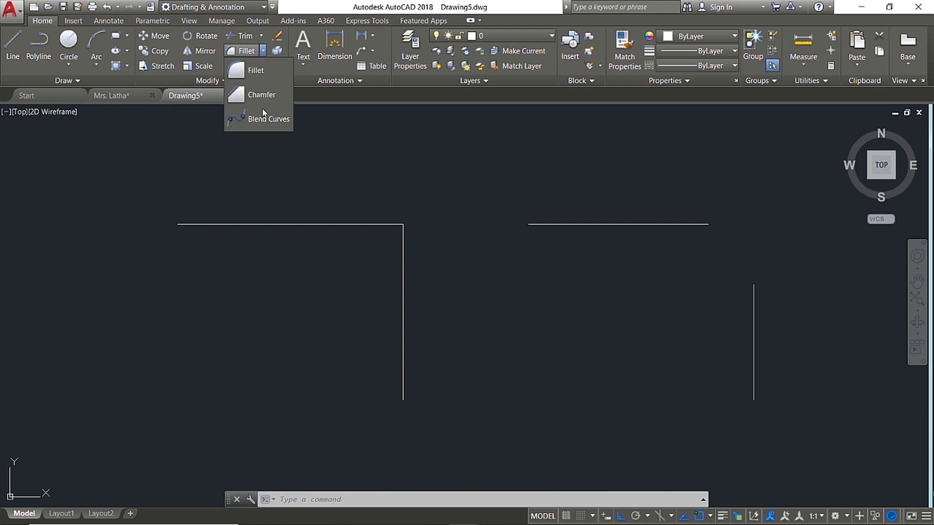
- Switch to Chamfer to corner the right pair of lines
click(262, 95)
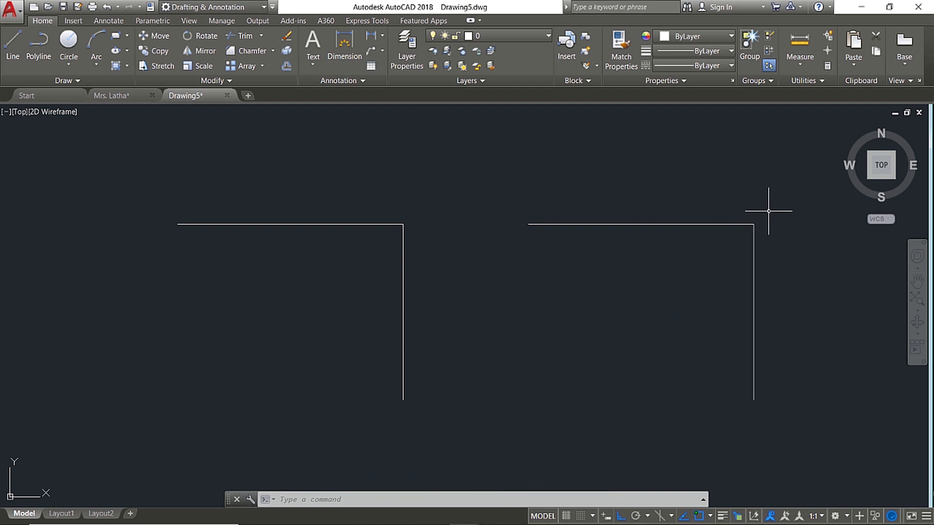
mouse_move(412, 216)
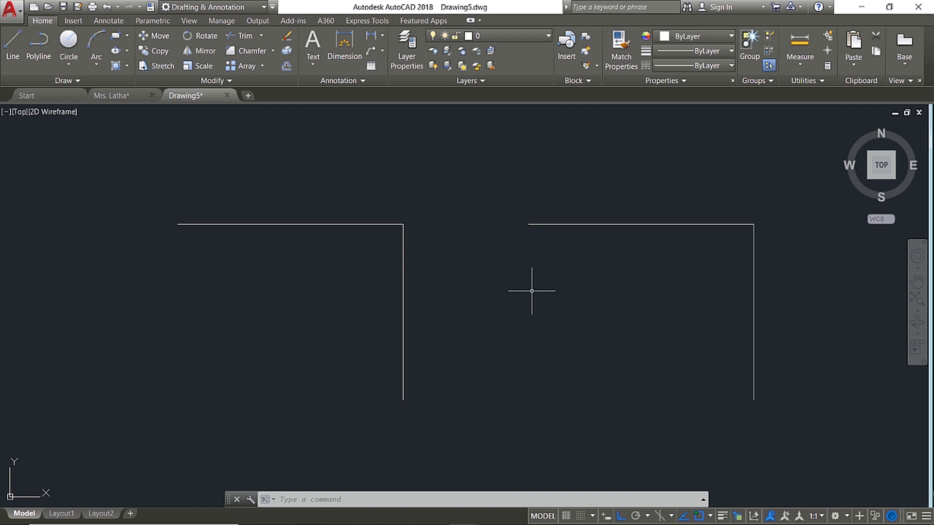
mouse_move(690, 302)
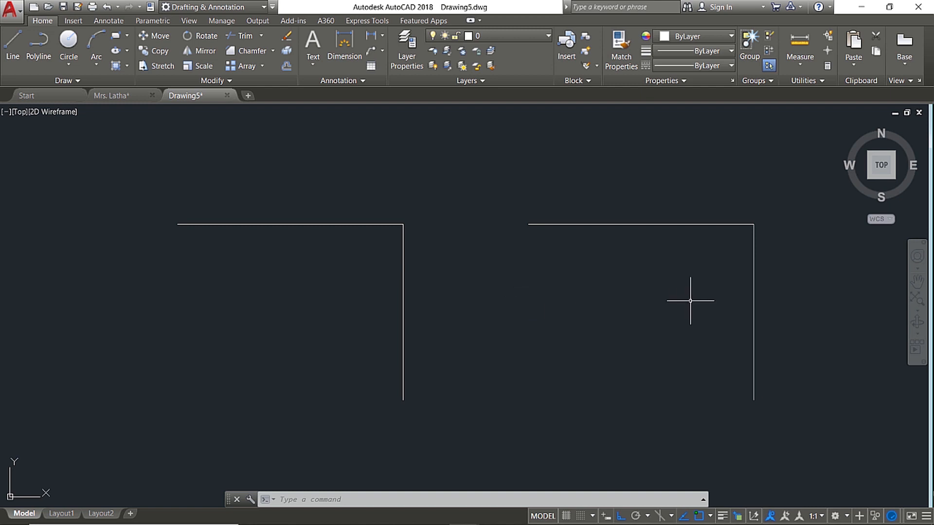
mouse_move(571, 315)
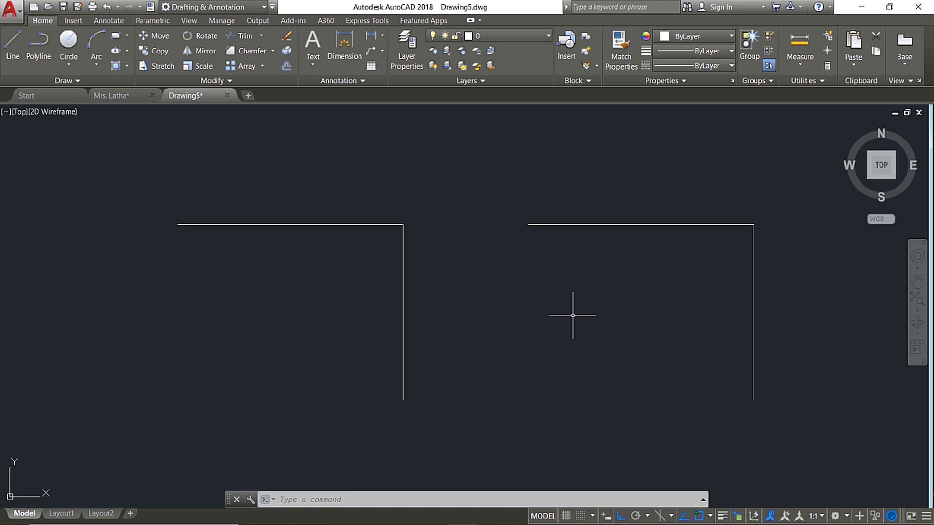
mouse_move(582, 305)
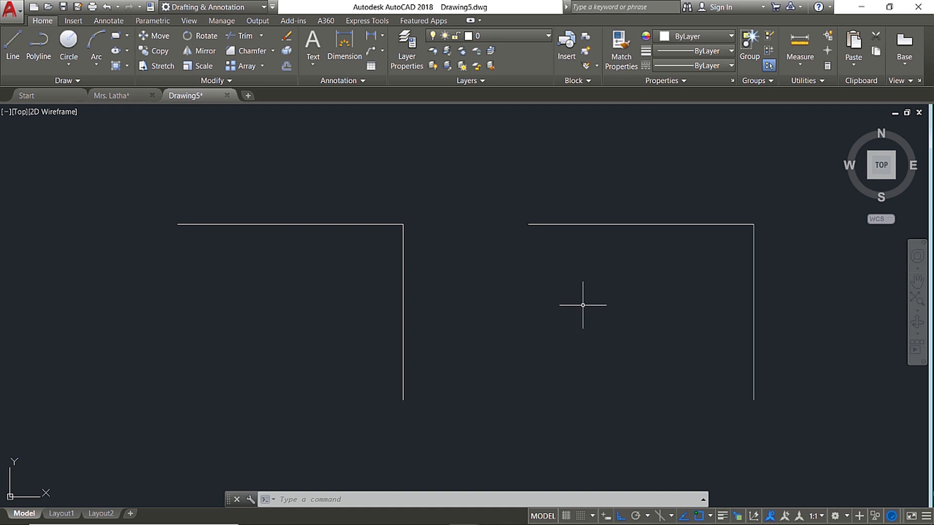
mouse_move(378, 182)
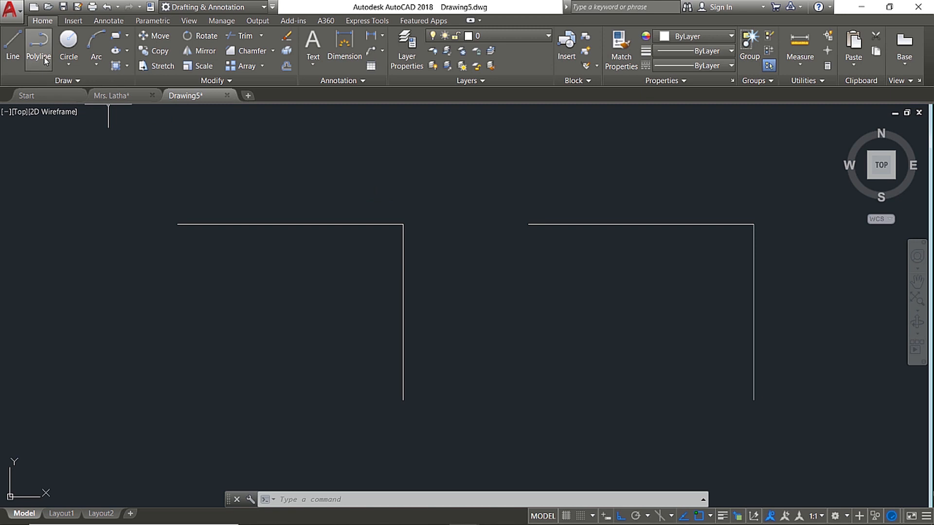
mouse_move(39, 47)
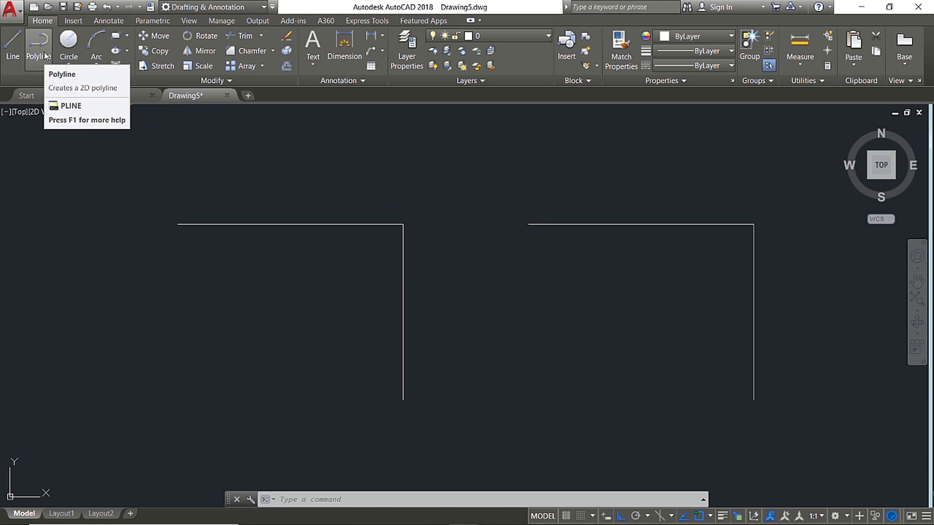
- Start a polyline from a point inside the right corner
click(38, 46)
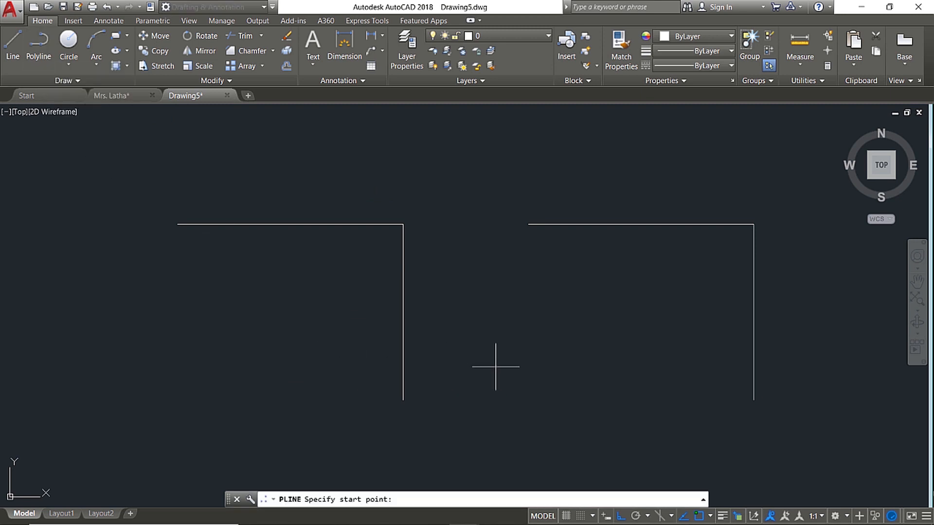
click(492, 384)
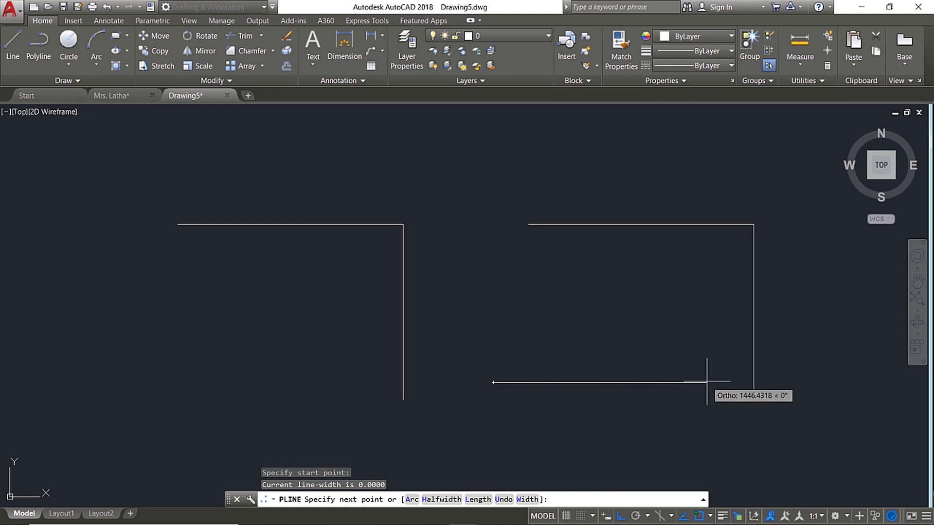
mouse_move(639, 377)
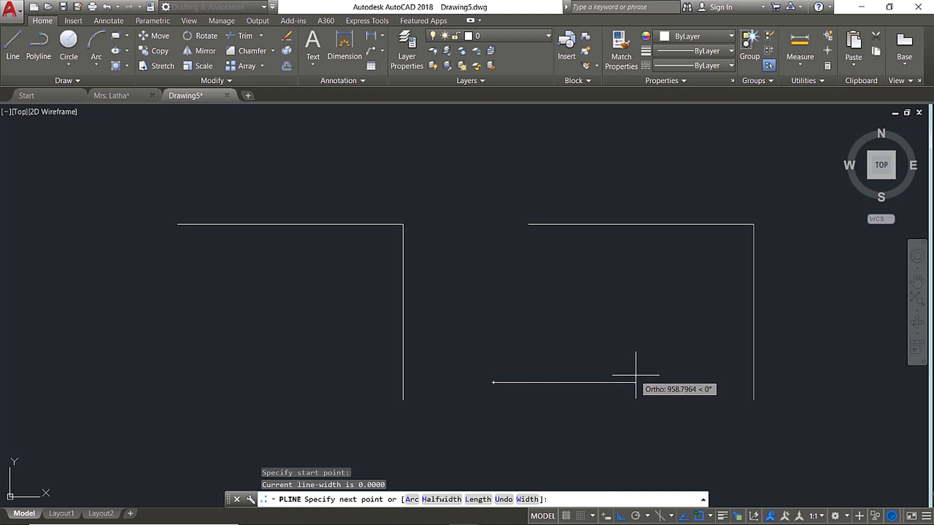
mouse_move(619, 515)
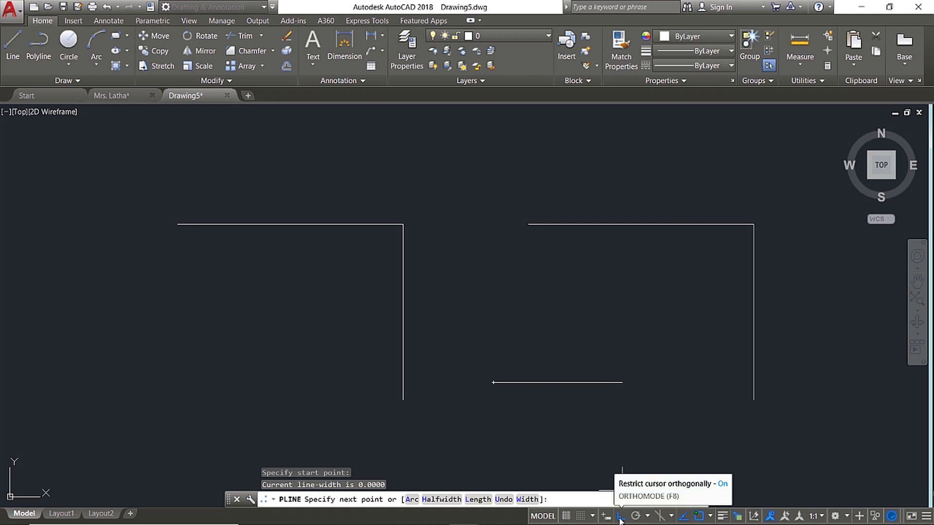
mouse_move(708, 414)
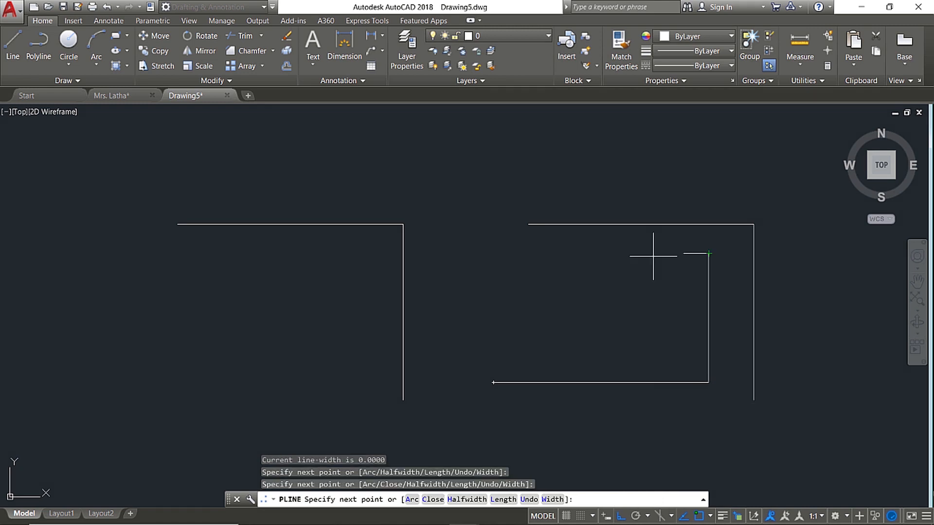
mouse_move(612, 262)
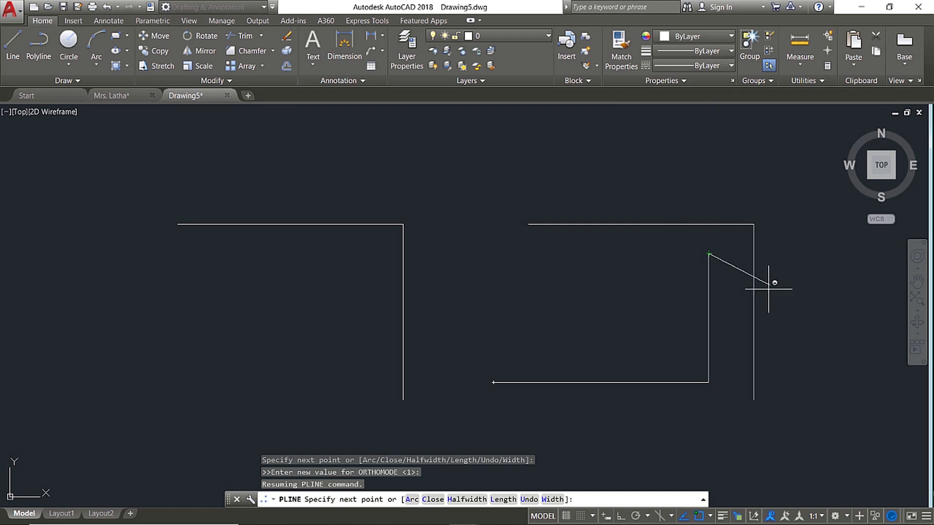
mouse_move(509, 351)
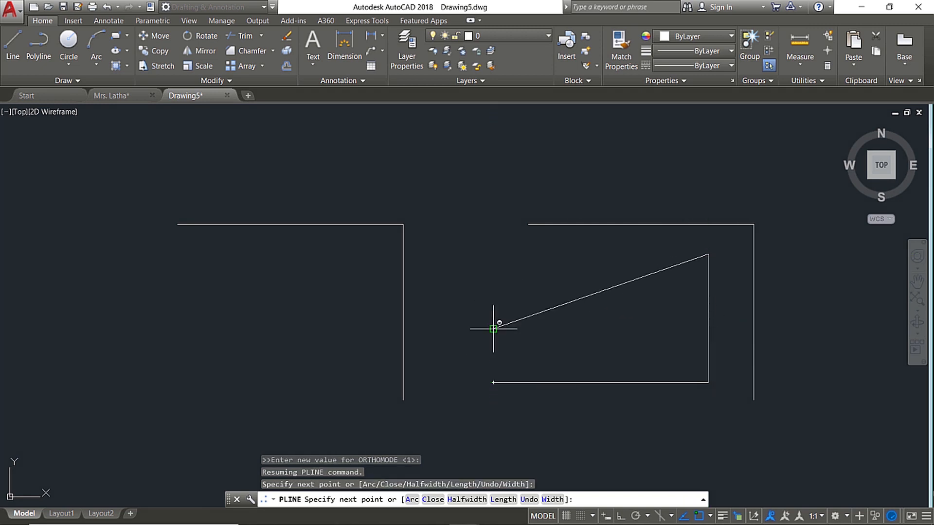
mouse_move(493, 330)
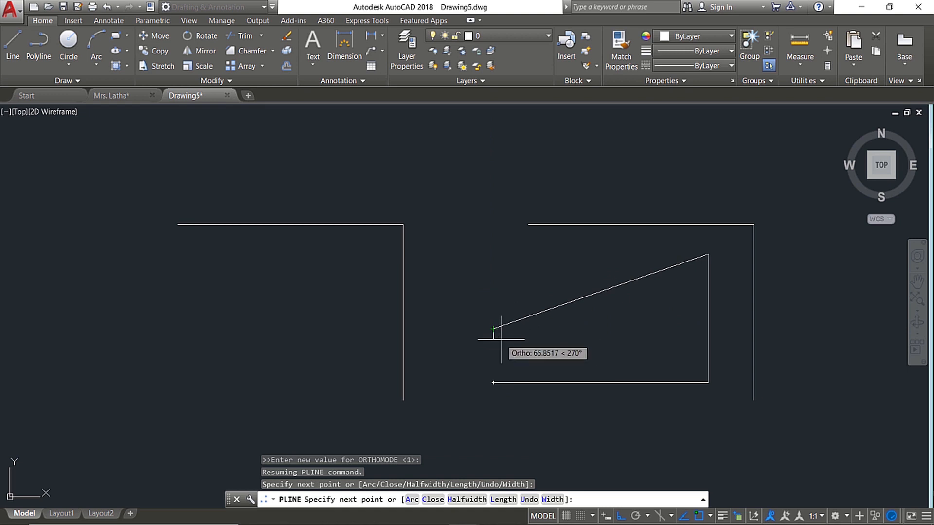